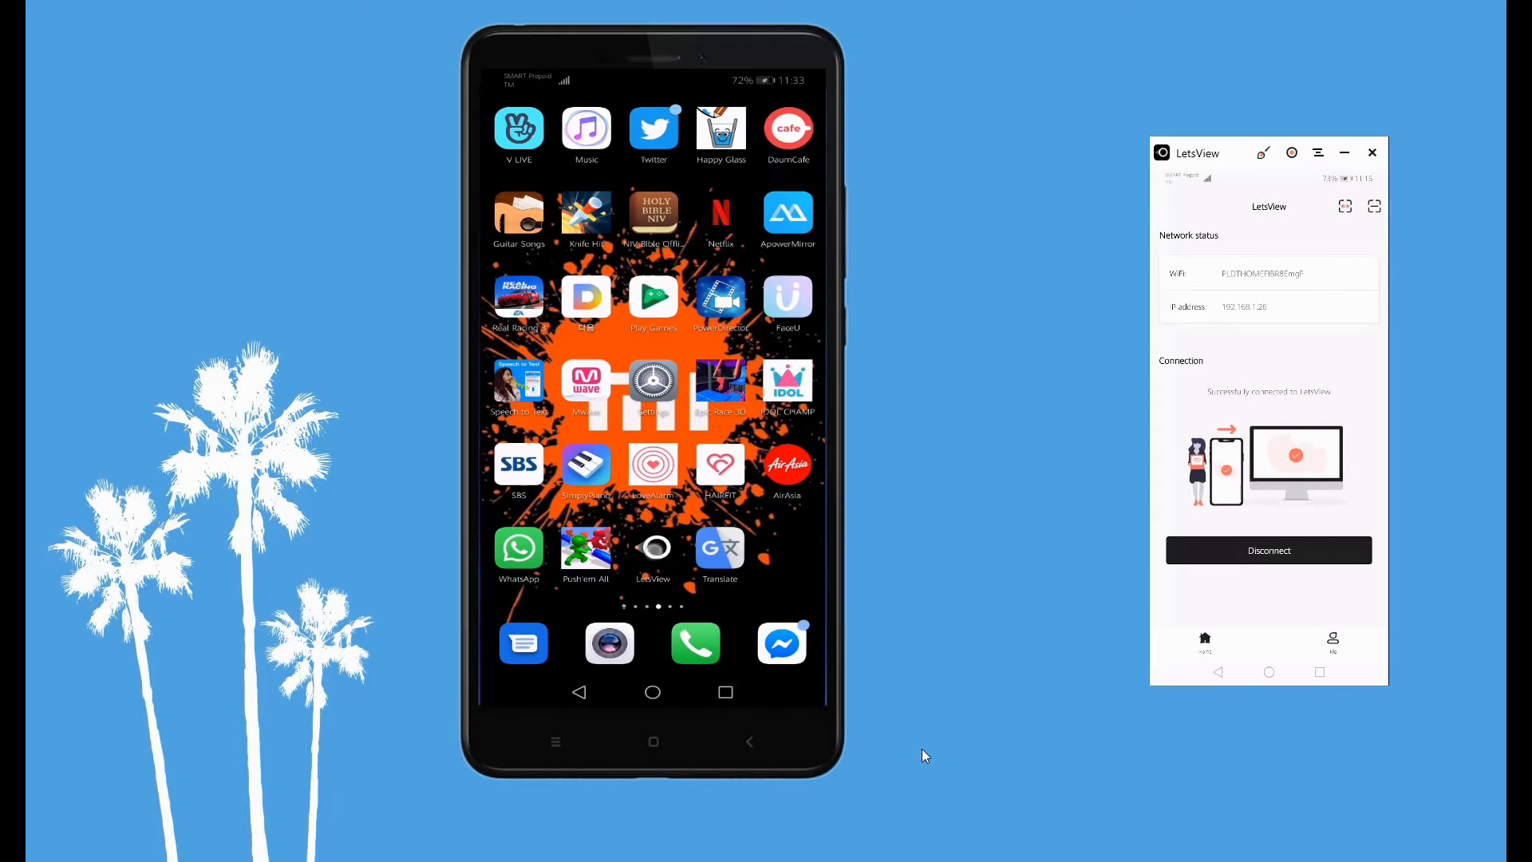
Launch LetsView on the phone, detect computers, and connect to LetsView[ApowerTechPC3].
left_click(653, 547)
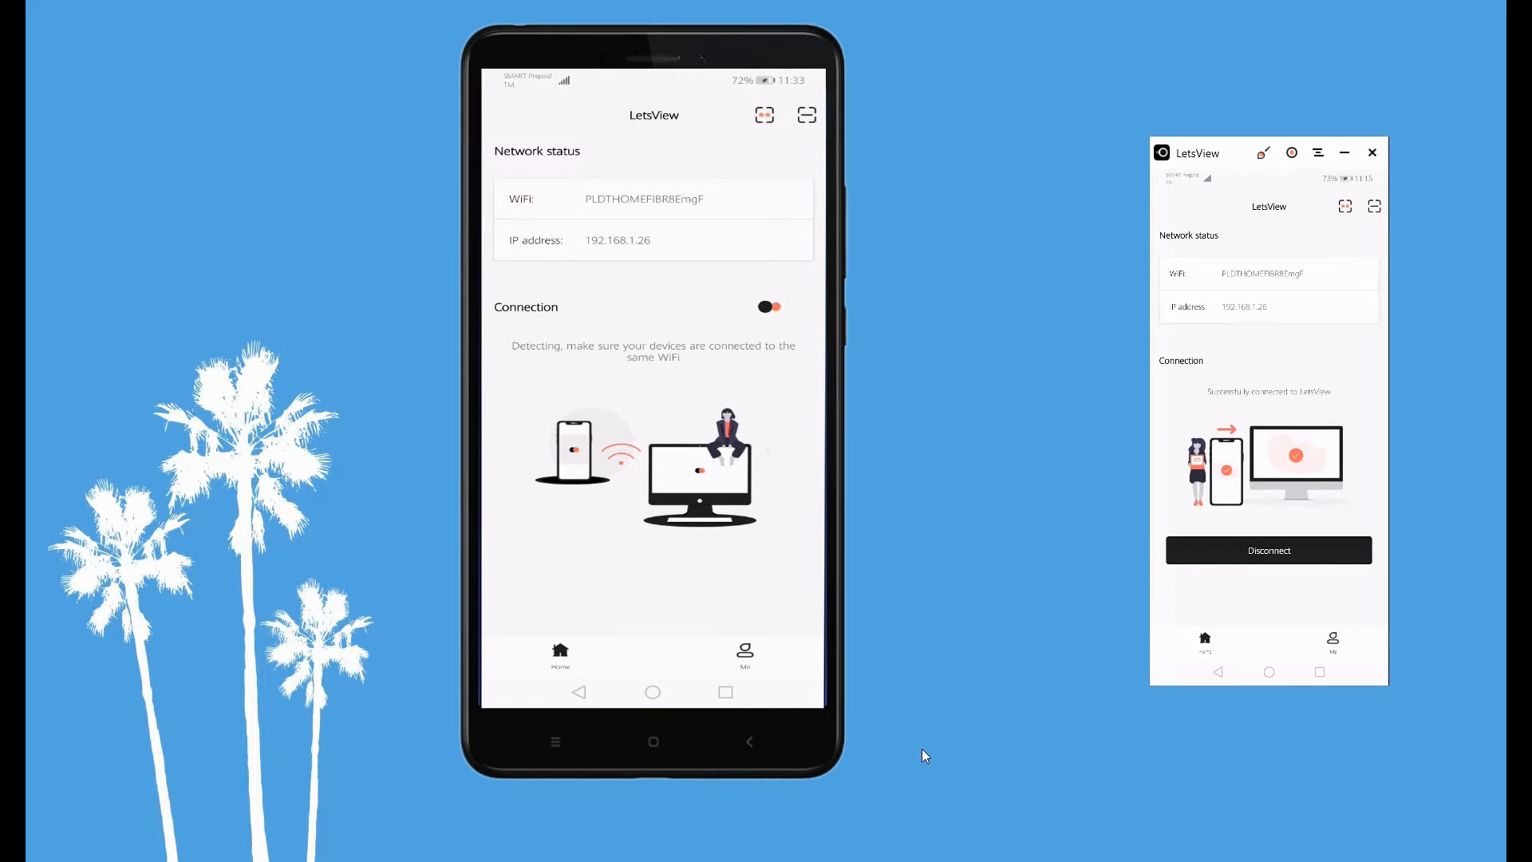
left_click(770, 305)
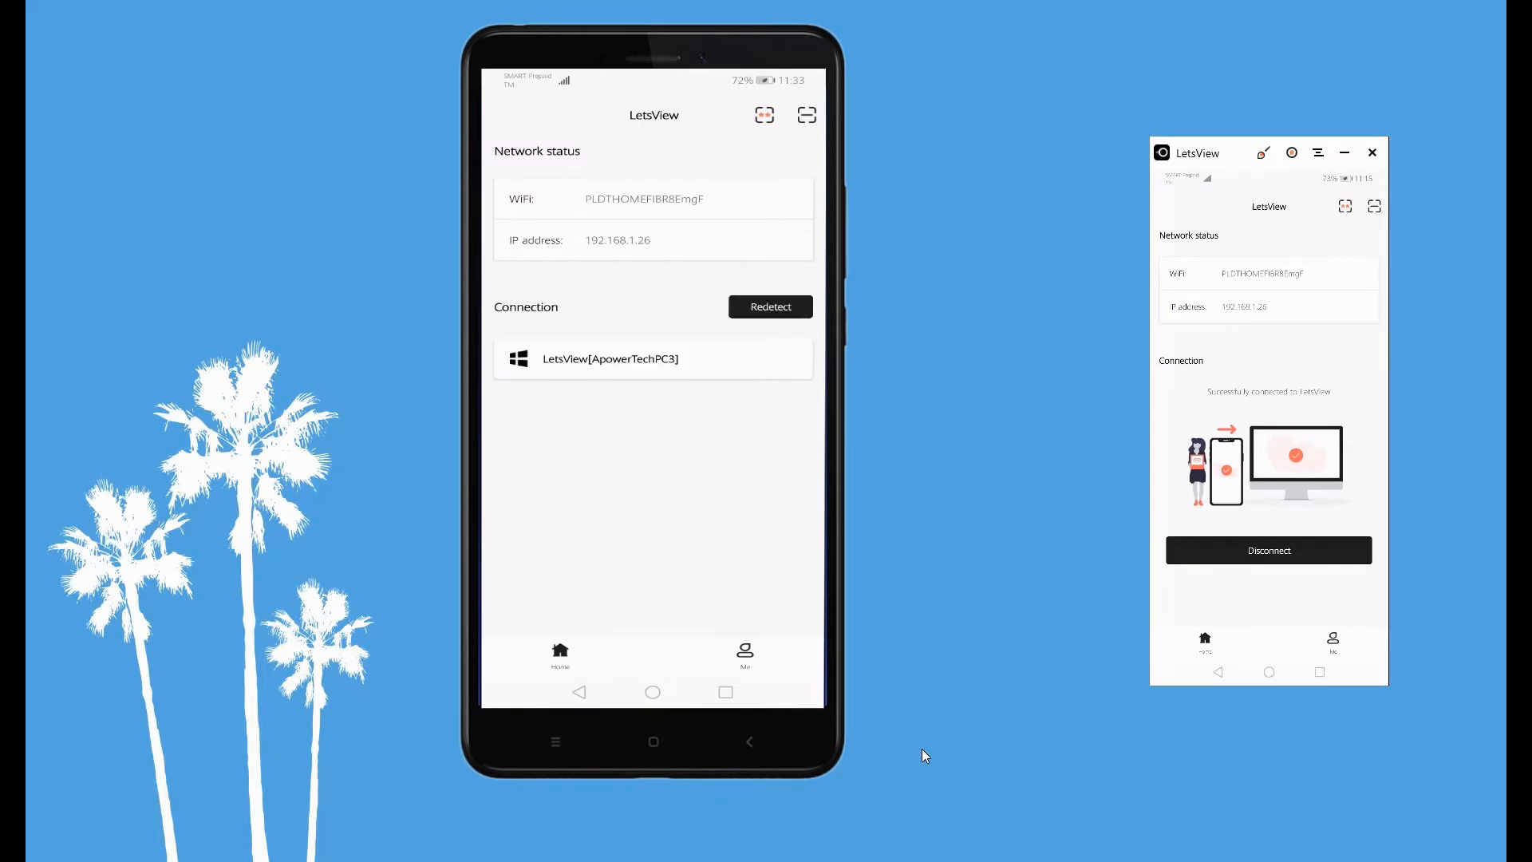
left_click(609, 358)
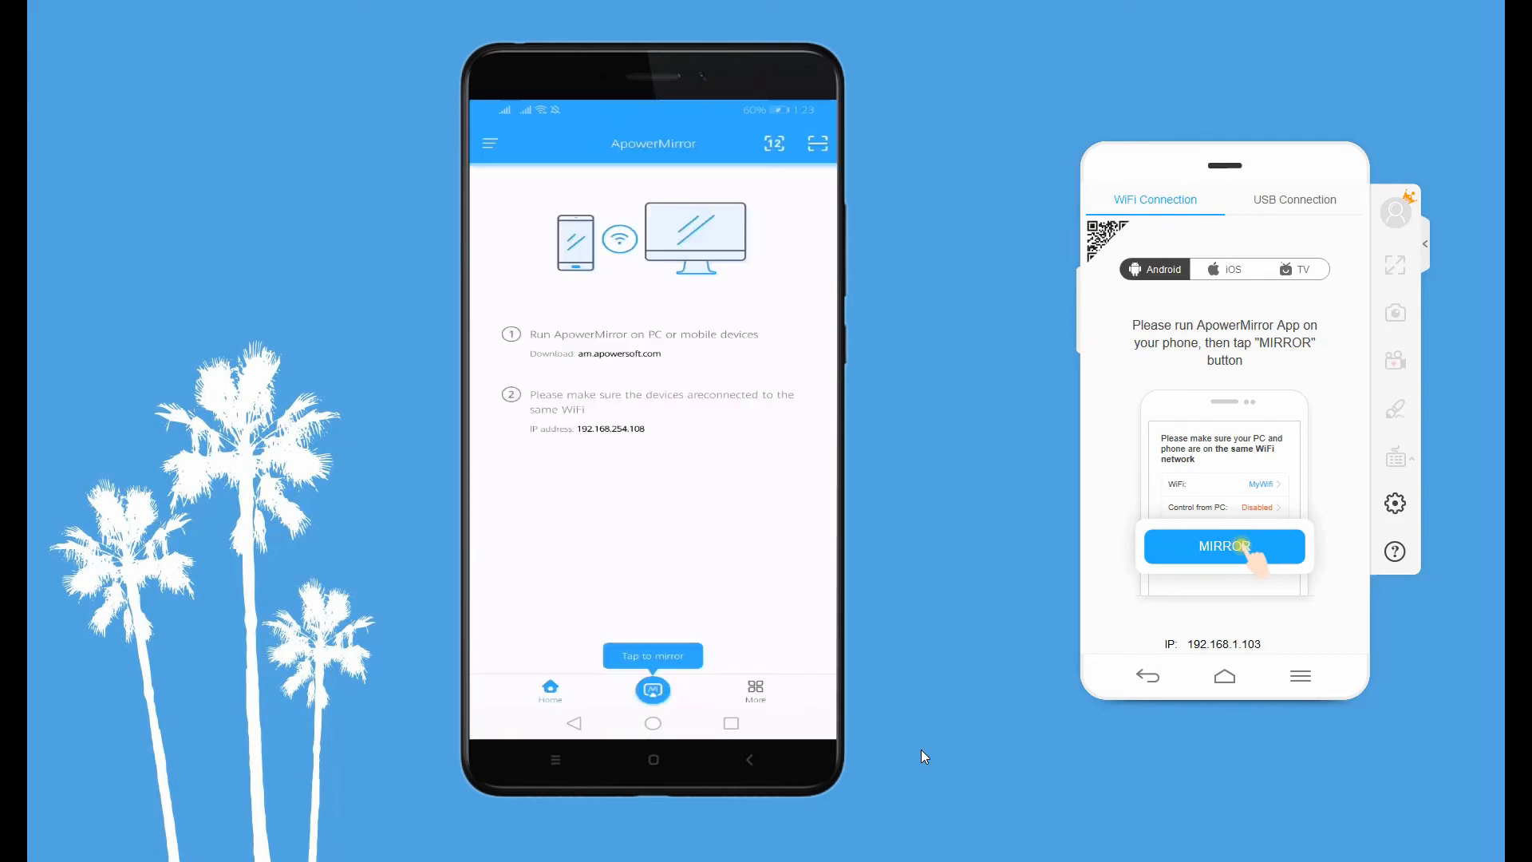
Mirror the phone screen over WiFi to Apowersoft[DESKTOP-JM4VHHN] via Phone Screen Mirroring.
left_click(652, 656)
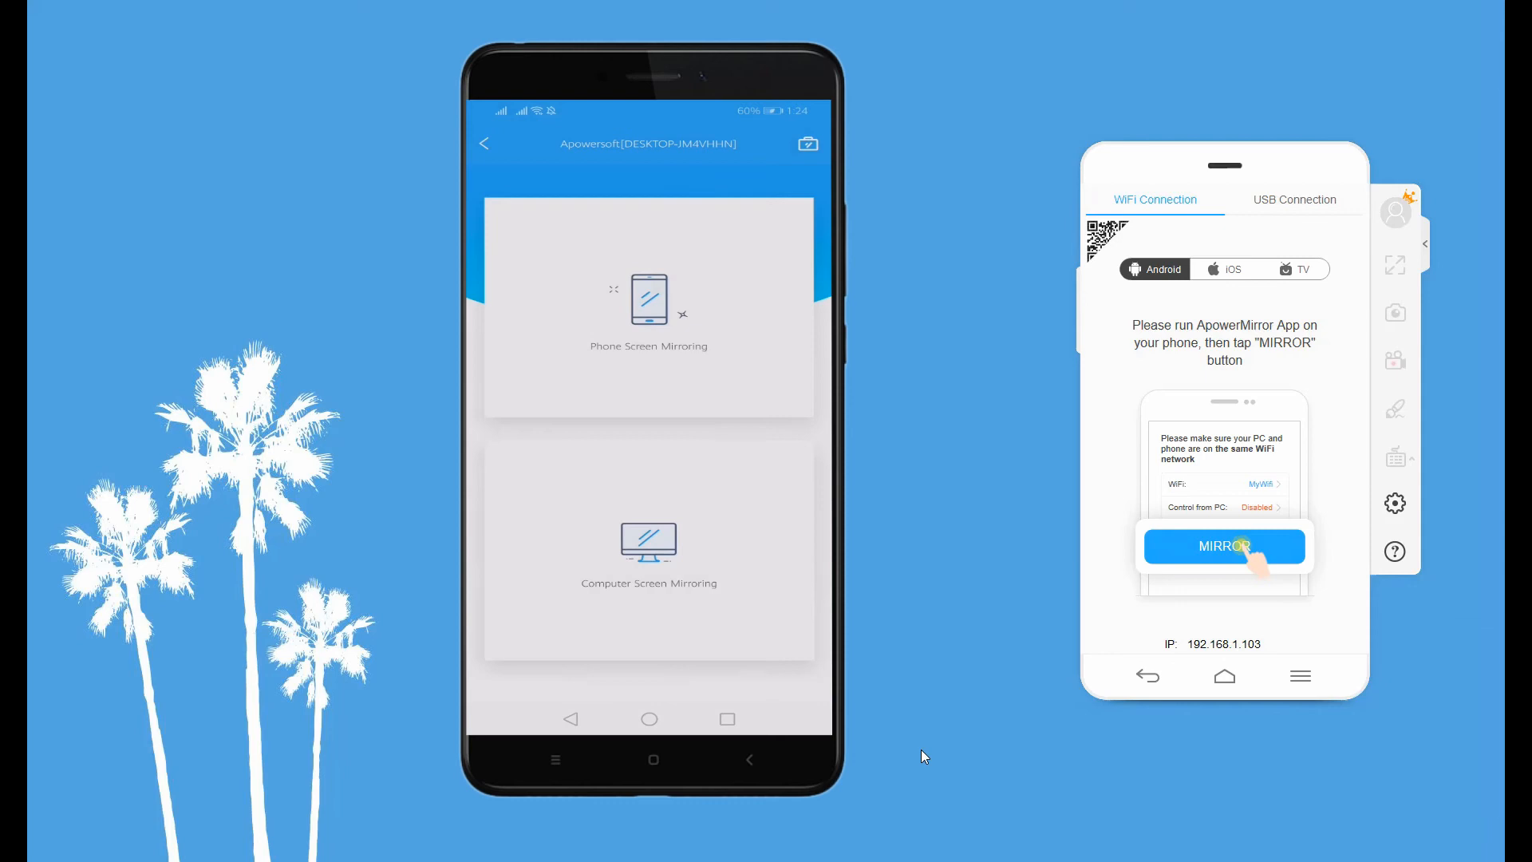
left_click(648, 308)
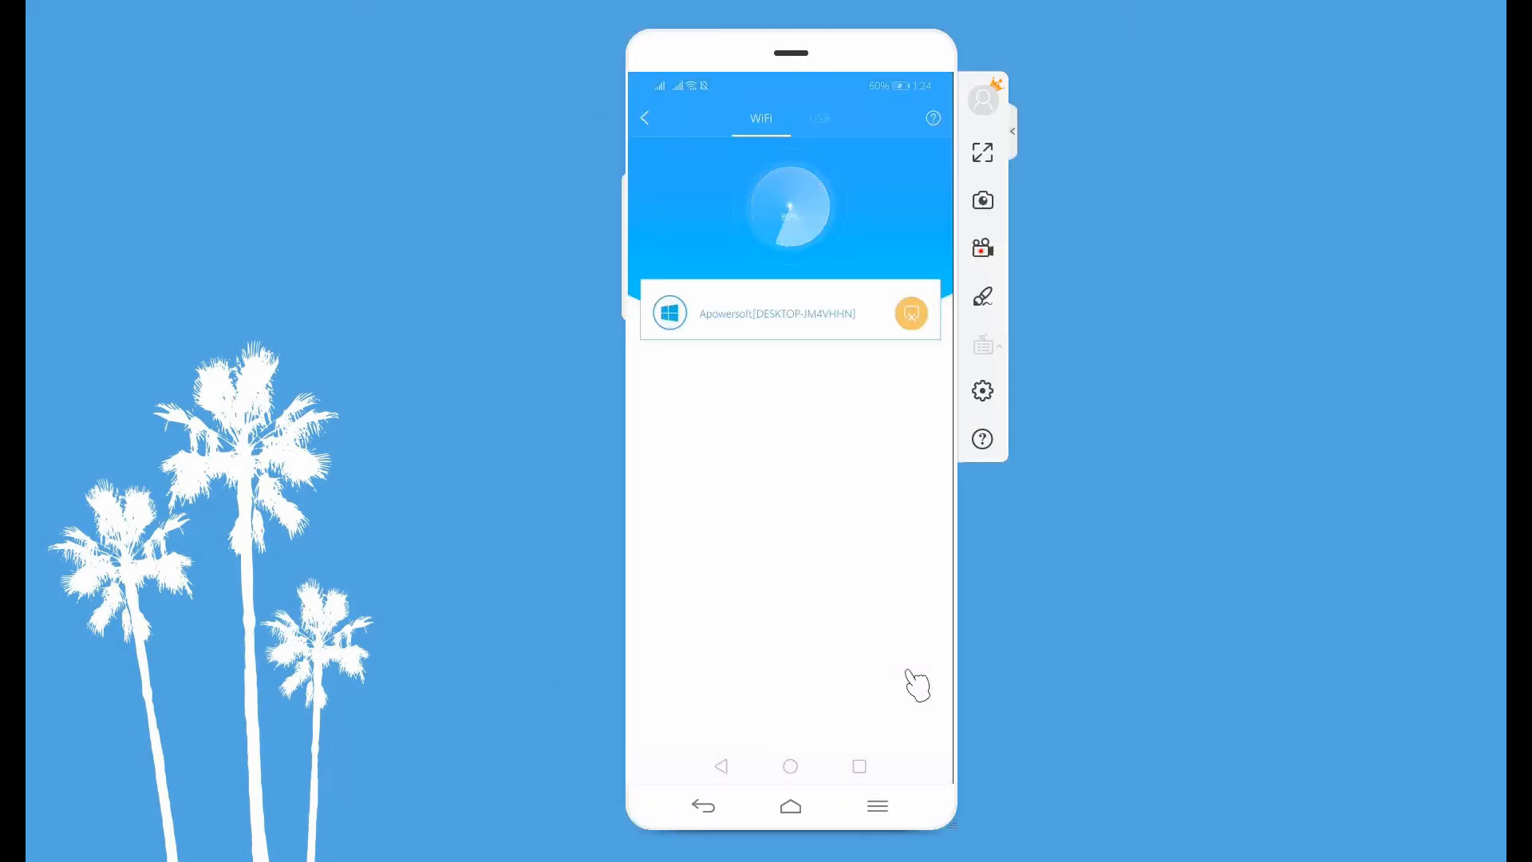
left_click(789, 766)
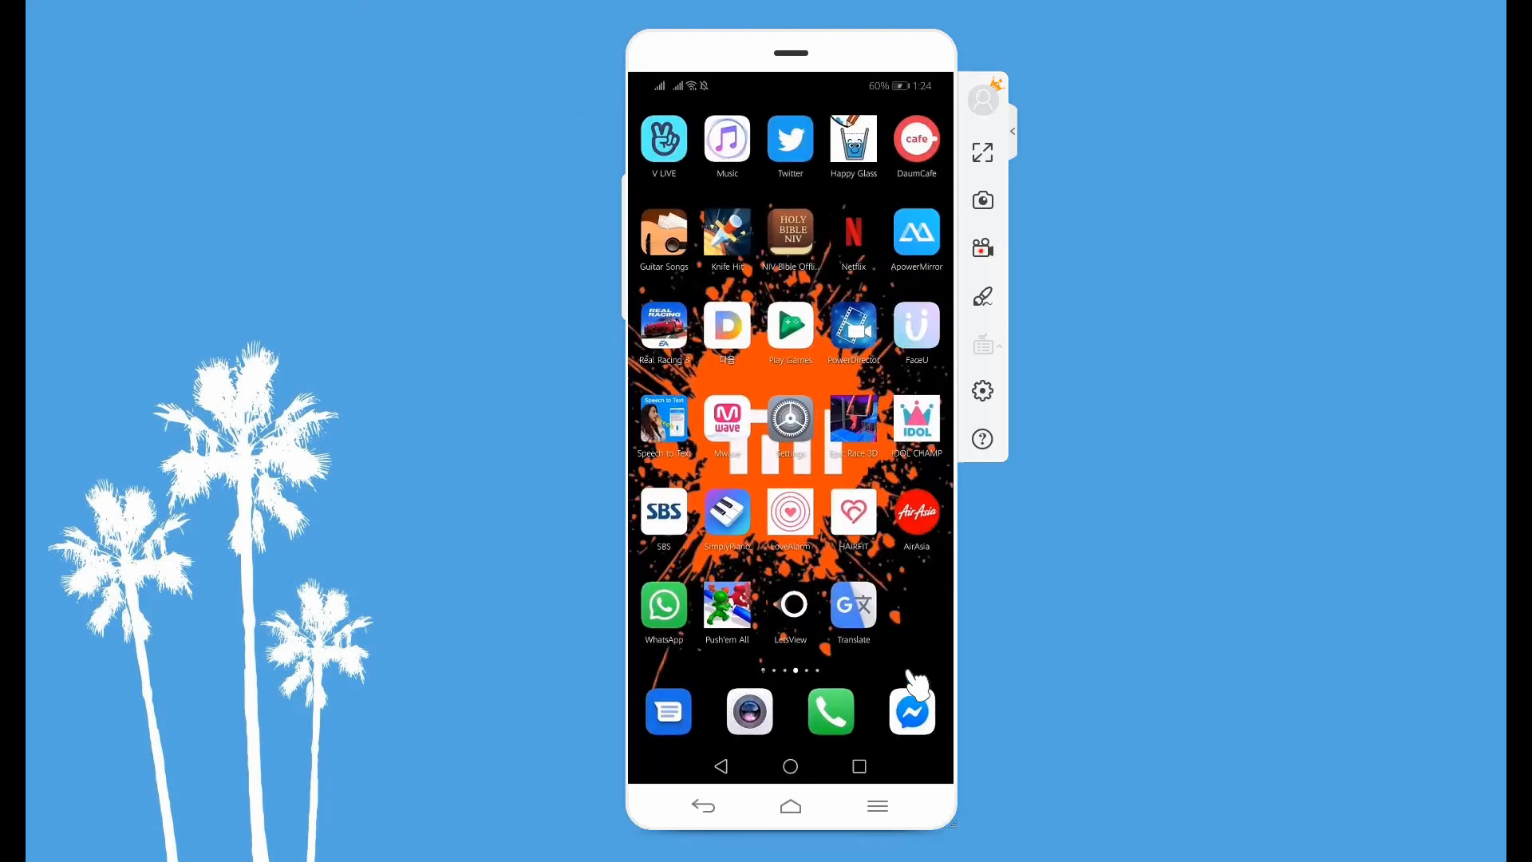